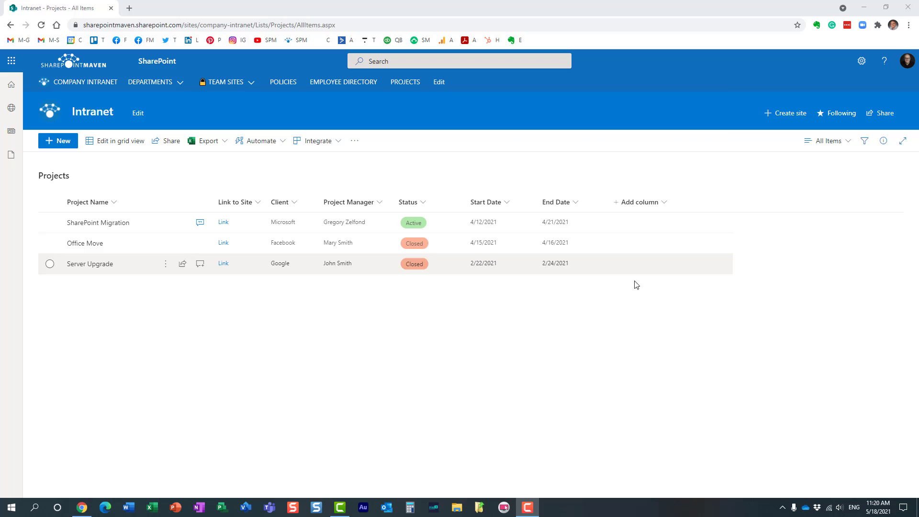
mouse_move(588, 233)
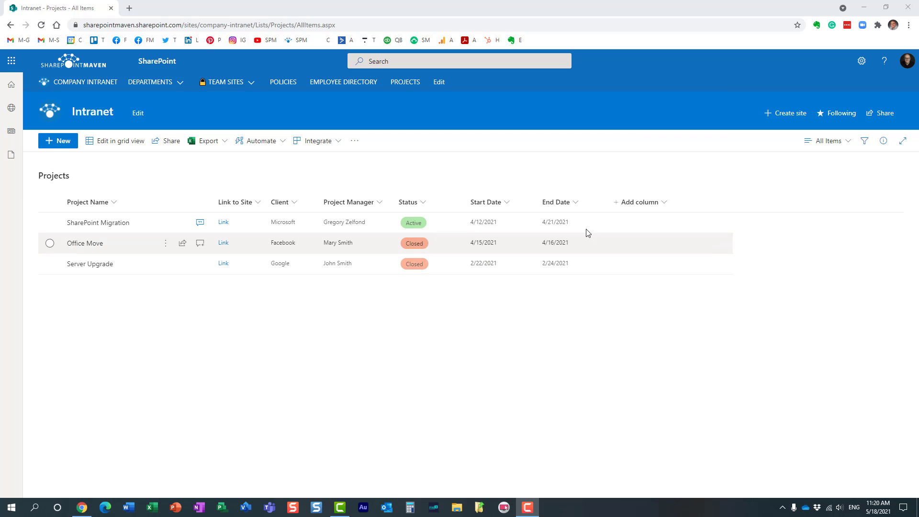
mouse_move(588, 189)
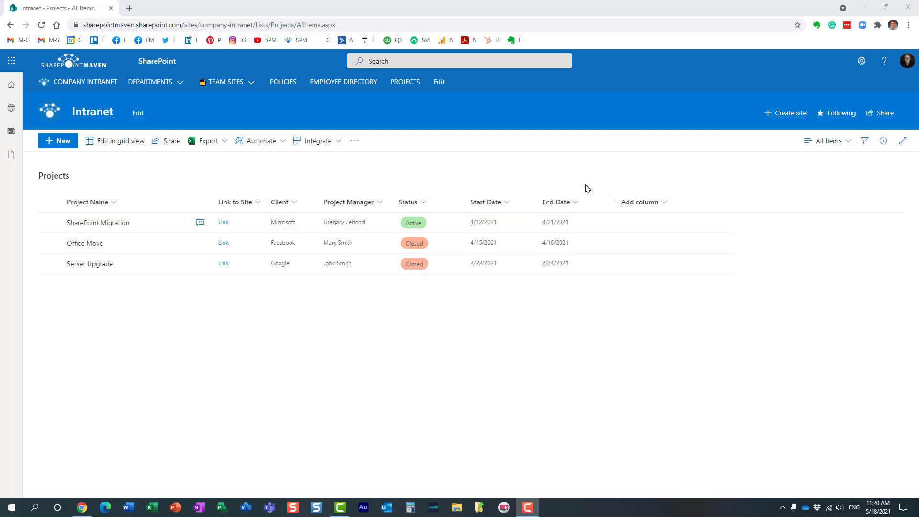
mouse_move(619, 188)
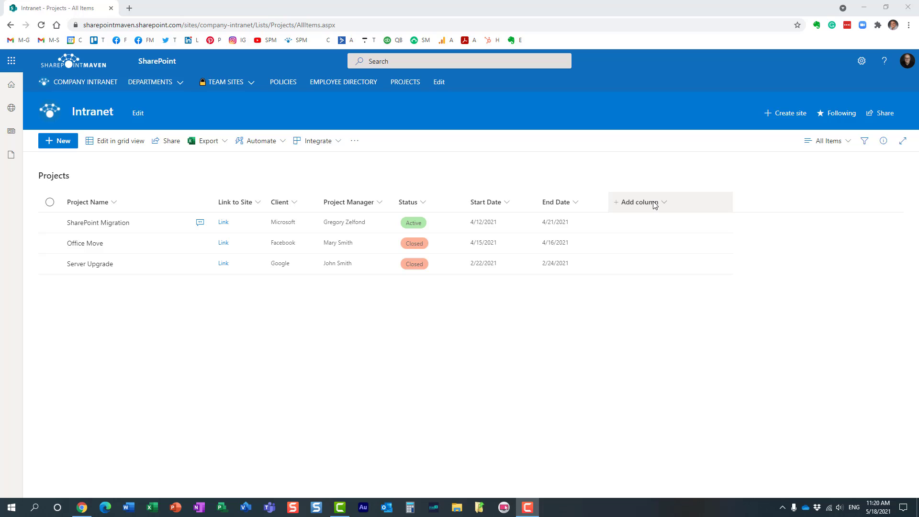
Bring up the Add column type menu in the Projects list header
left_click(638, 202)
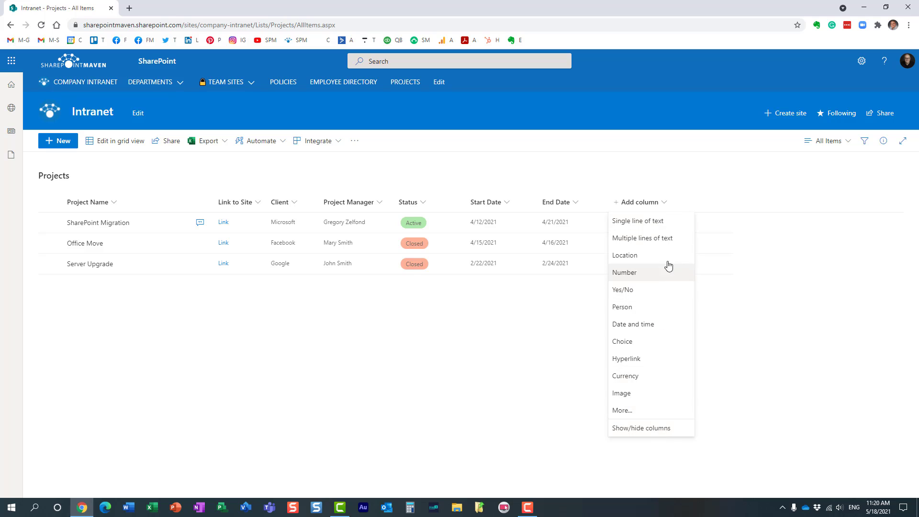
Choose the Location column type and name the new column 'Location'
left_click(624, 254)
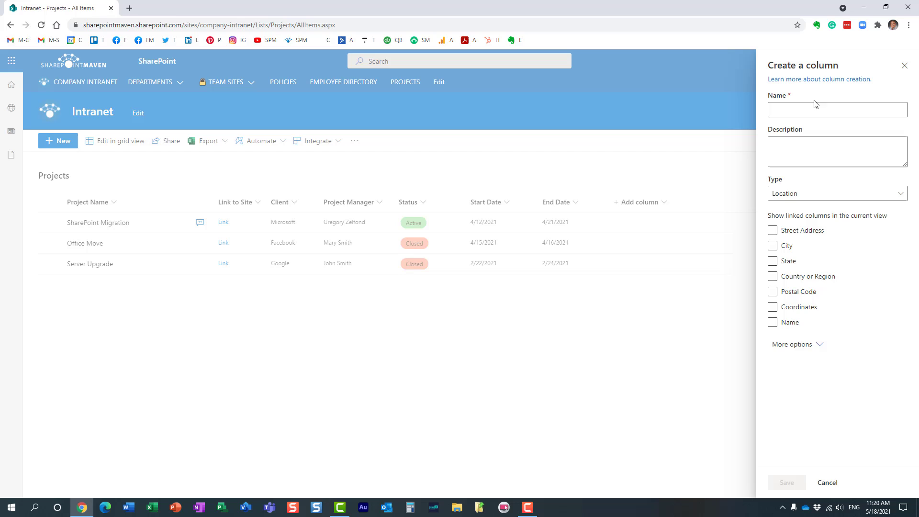
left_click(837, 109)
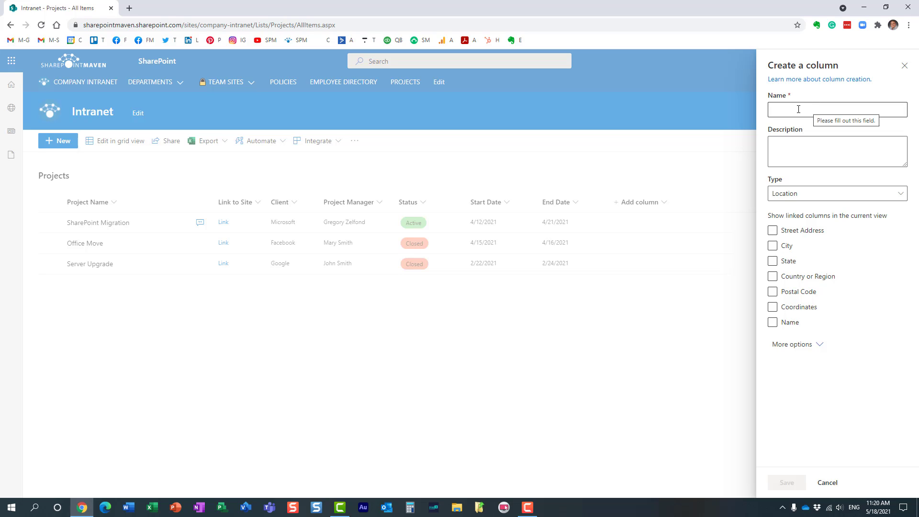
type("Location")
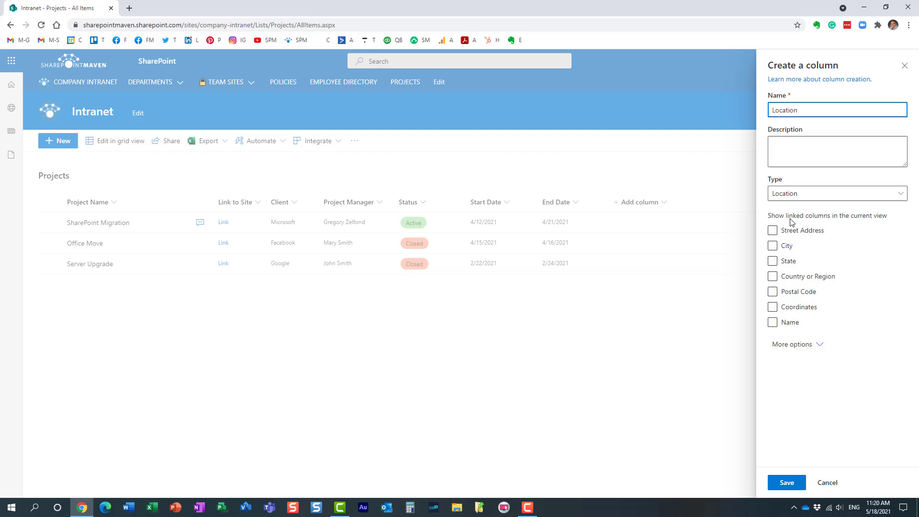
Enable linked City, State and Postal Code columns and save the Location column
left_click(773, 231)
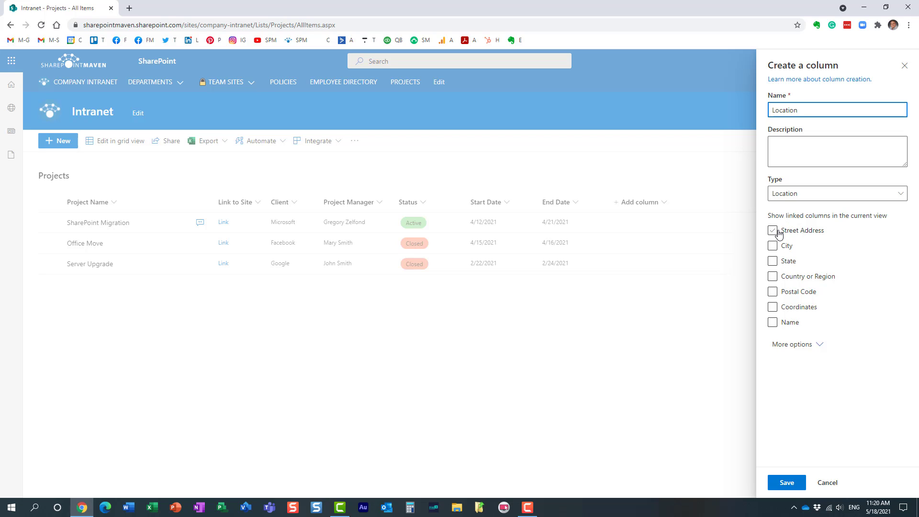
left_click(773, 246)
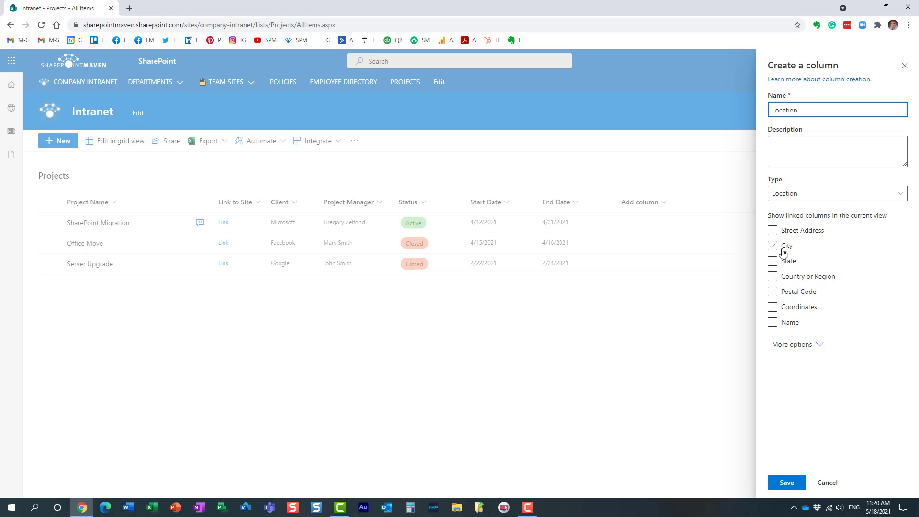
left_click(773, 261)
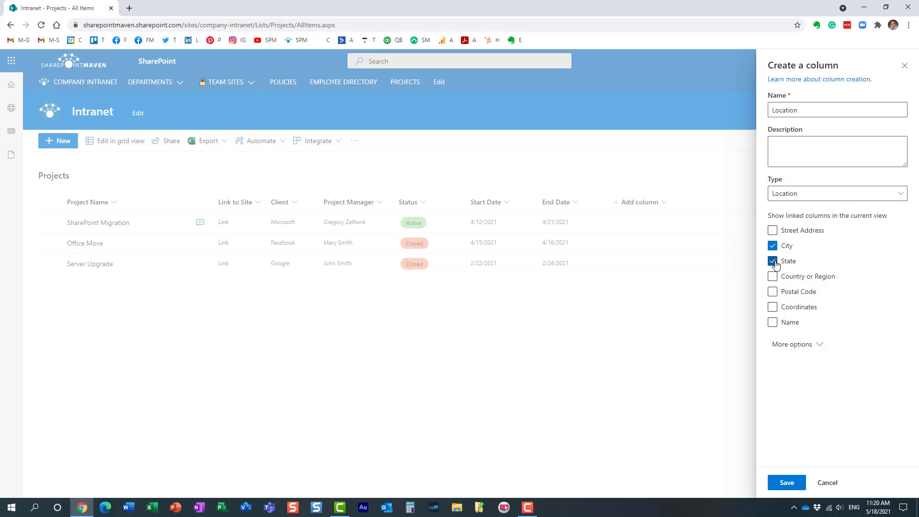
left_click(773, 291)
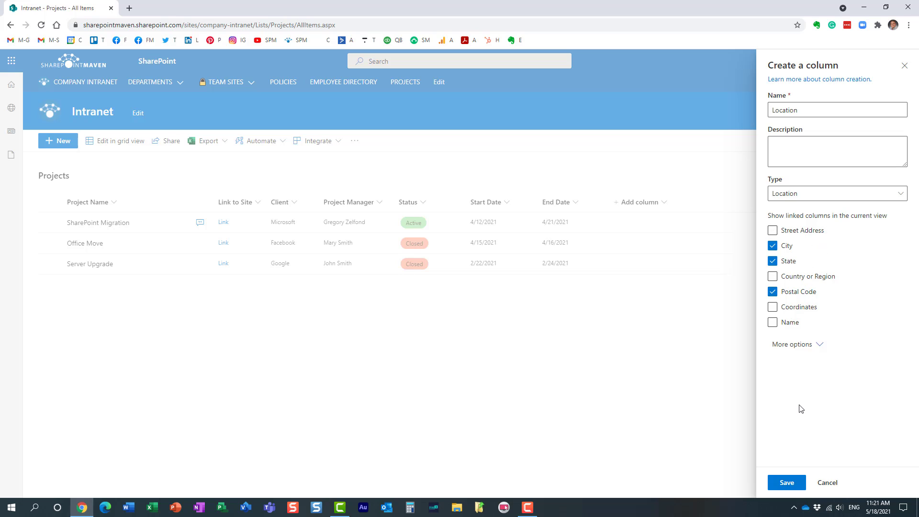
left_click(787, 482)
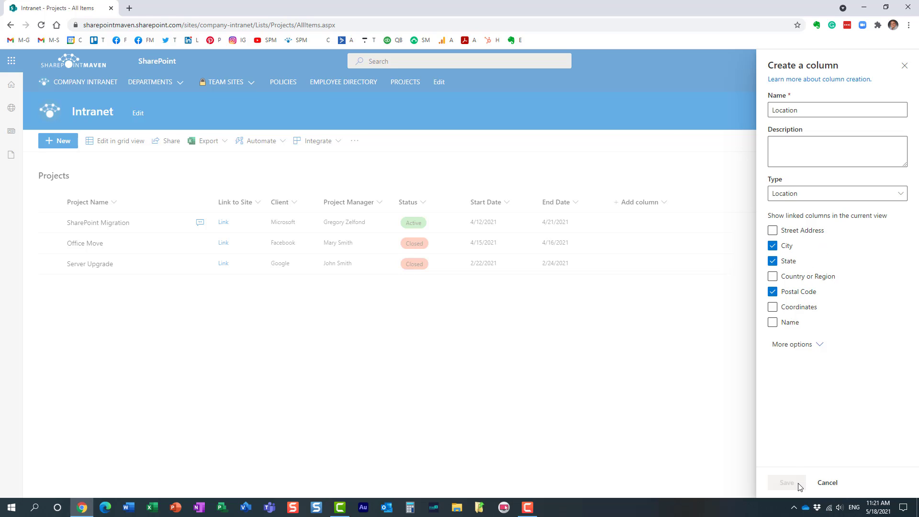
Scroll right to reveal the Location, City, State and Postal Code columns and select SharePoint Migration
left_click(786, 482)
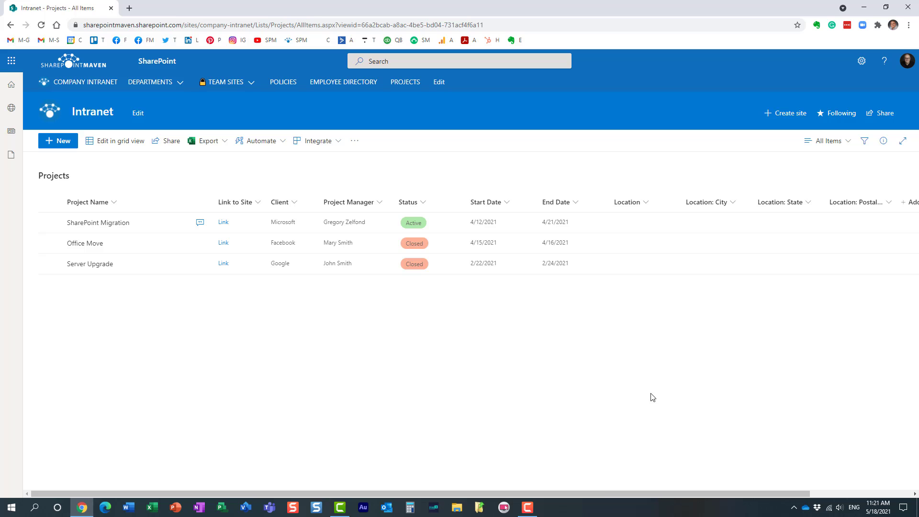
scroll("right", 3)
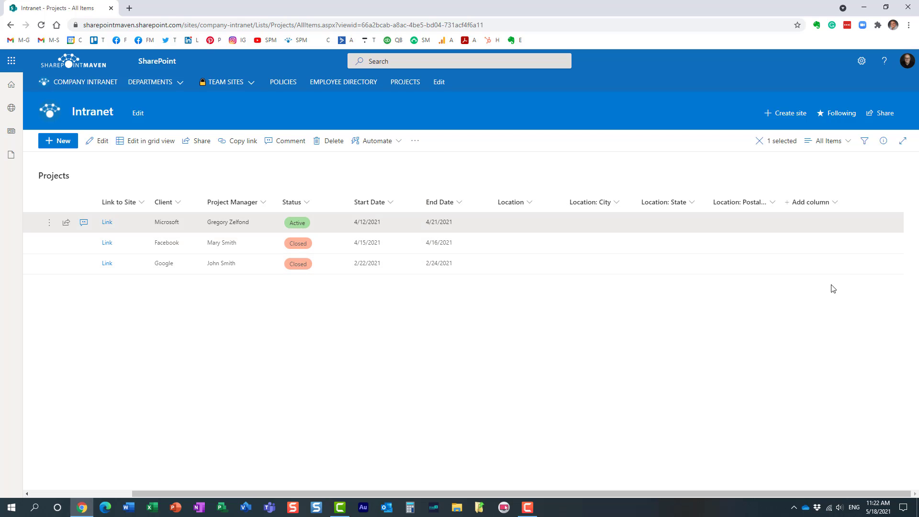
mouse_move(552, 229)
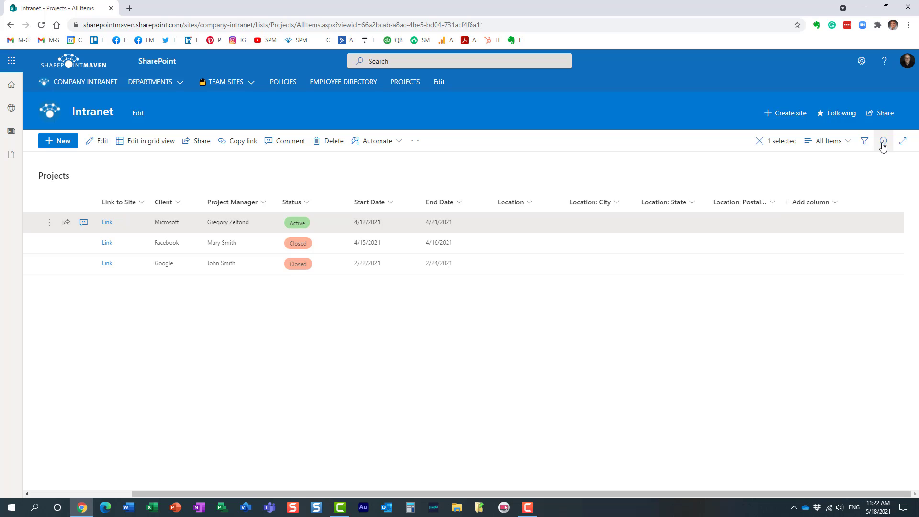
Set the Microsoft project's Location to 1 Times Sq, New York, NY 10001 via the details pane
left_click(884, 140)
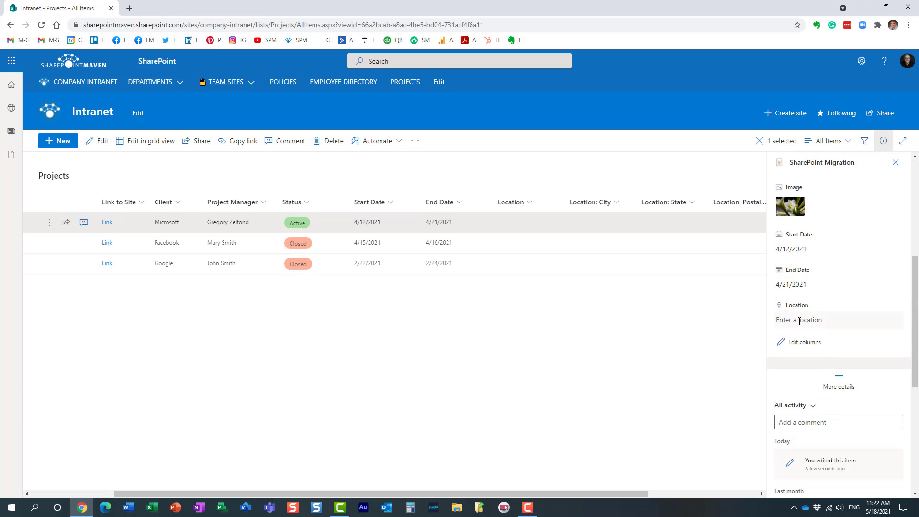
left_click(838, 320)
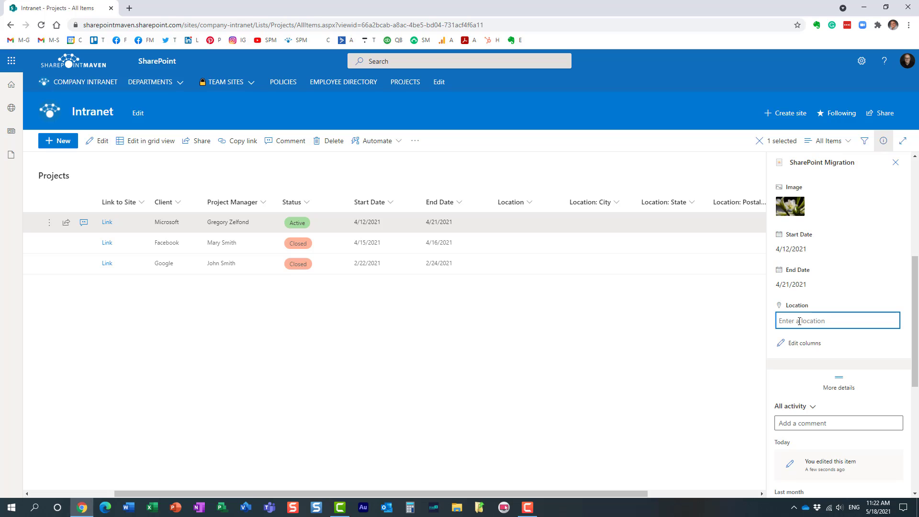
type("1 time")
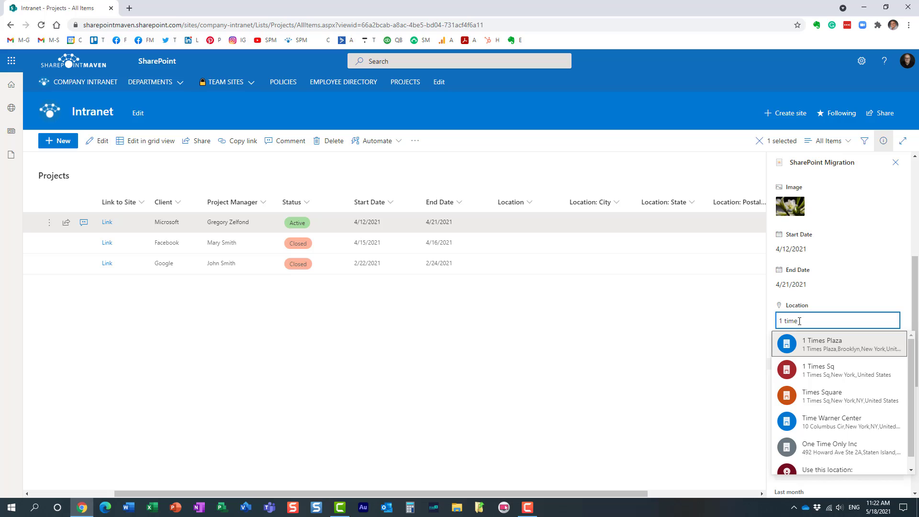
mouse_move(833, 375)
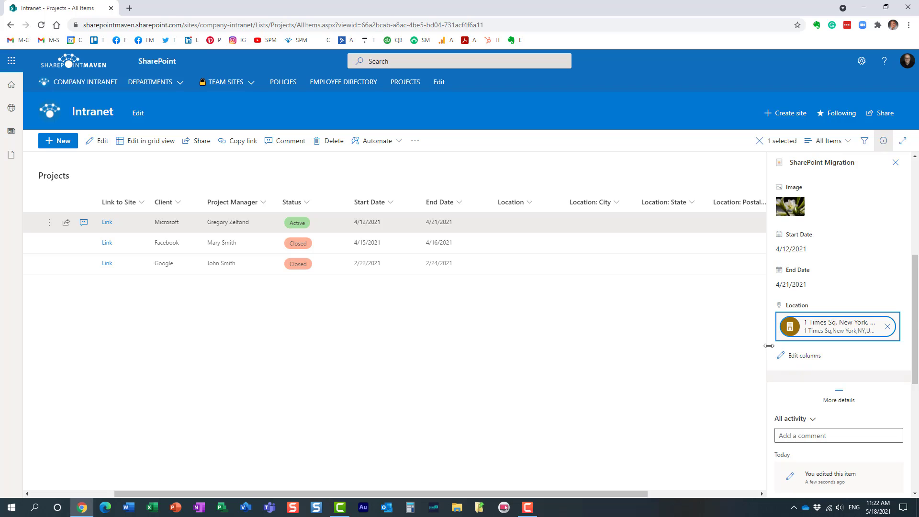
left_click(886, 326)
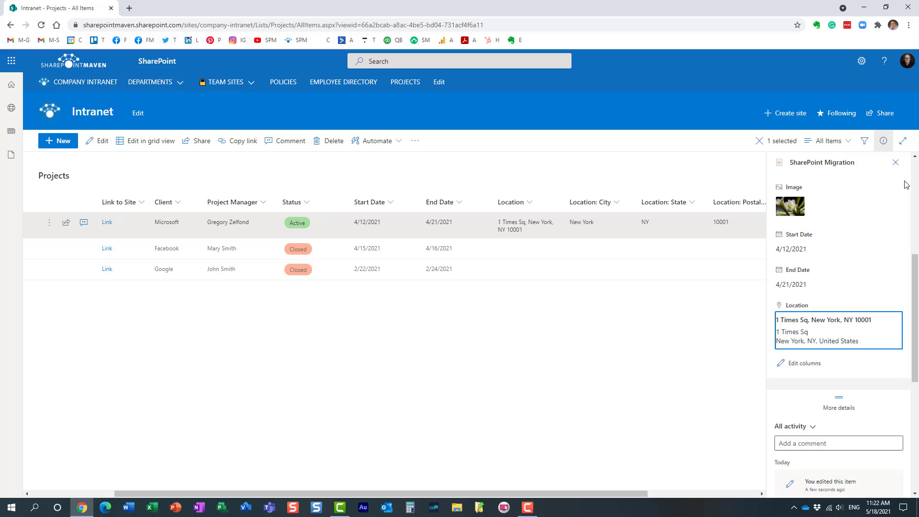
left_click(896, 163)
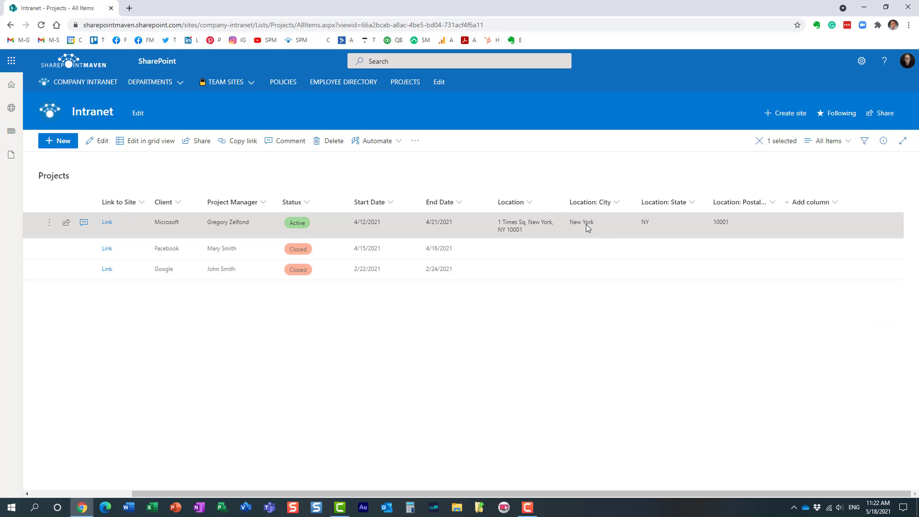
mouse_move(737, 236)
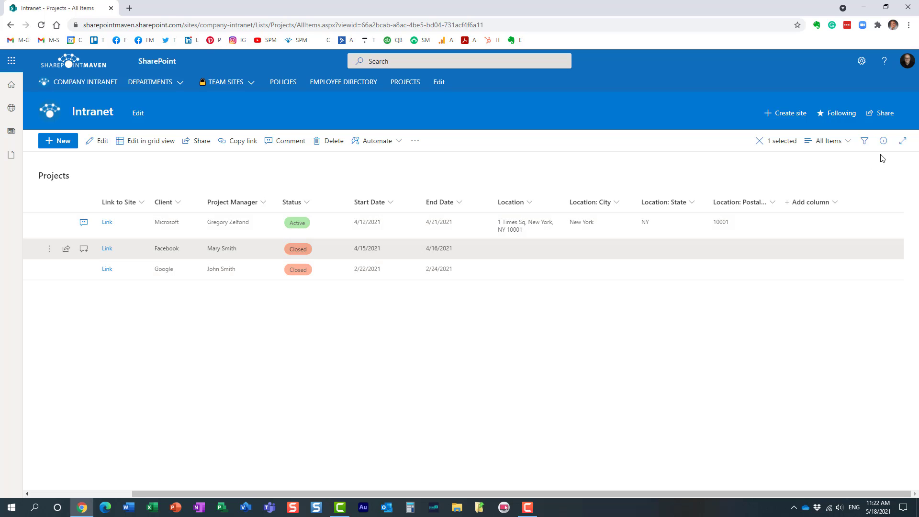
Set the Facebook Office Move project's Location to 1 Main St, Middlesex, NJ 08846
left_click(883, 140)
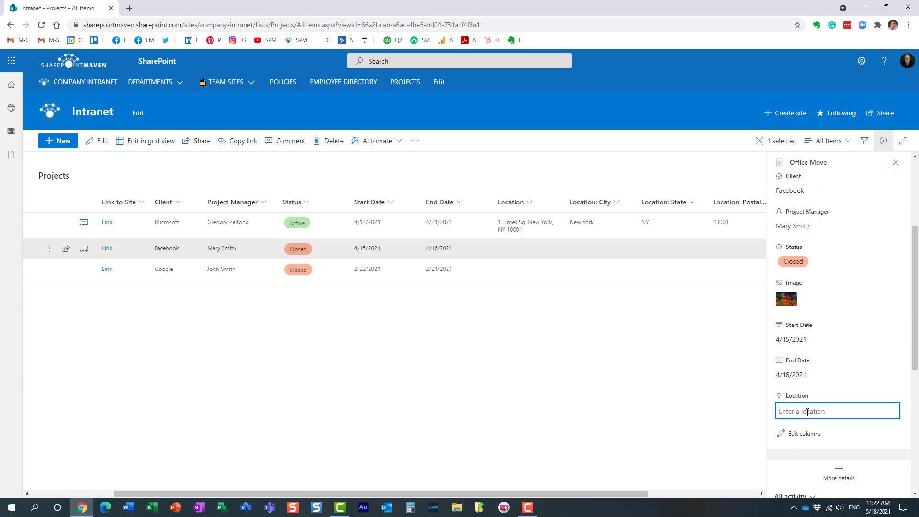
type("1 ma")
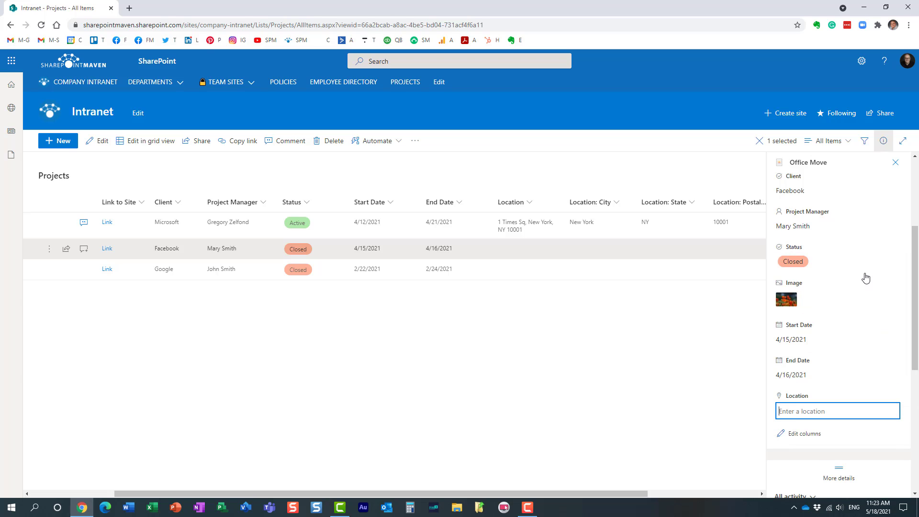
left_click(837, 410)
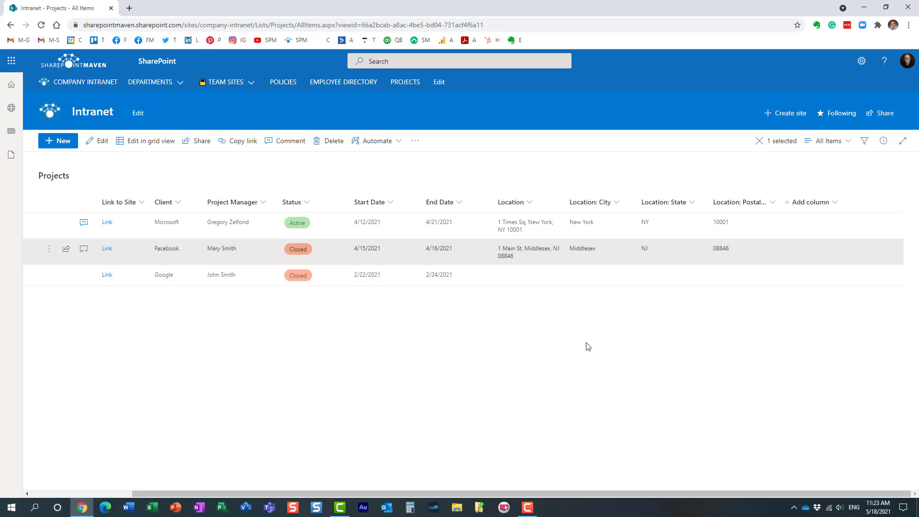
mouse_move(667, 323)
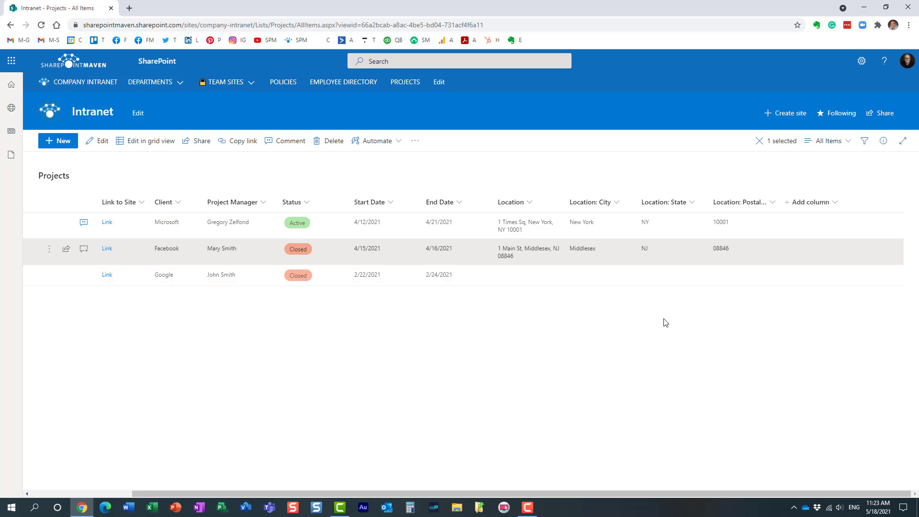
mouse_move(583, 203)
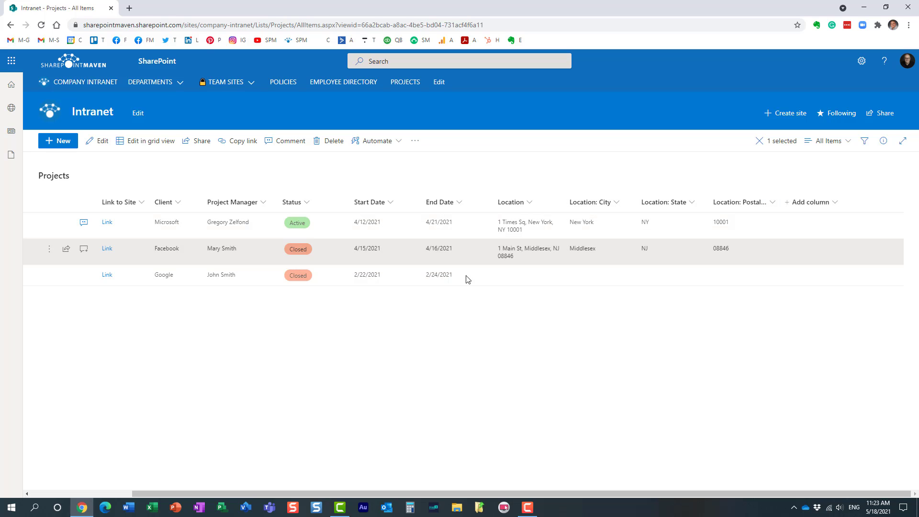
mouse_move(680, 210)
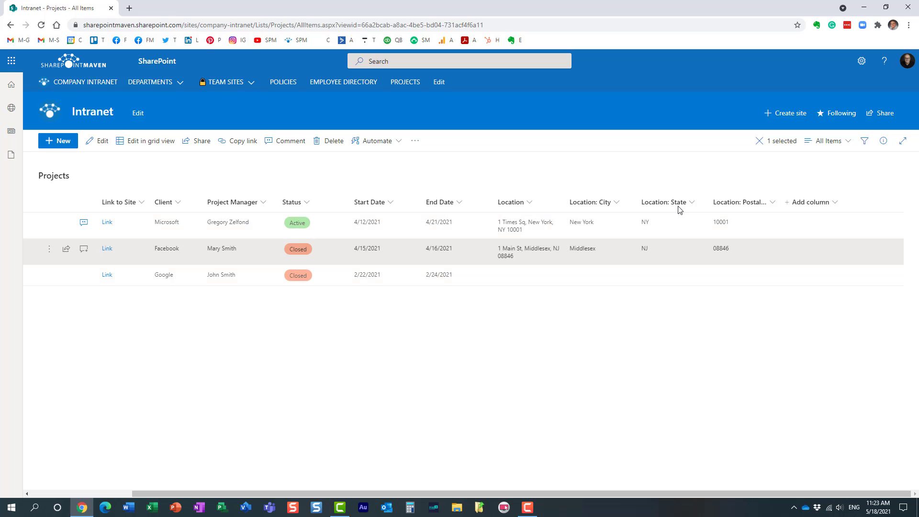
mouse_move(678, 269)
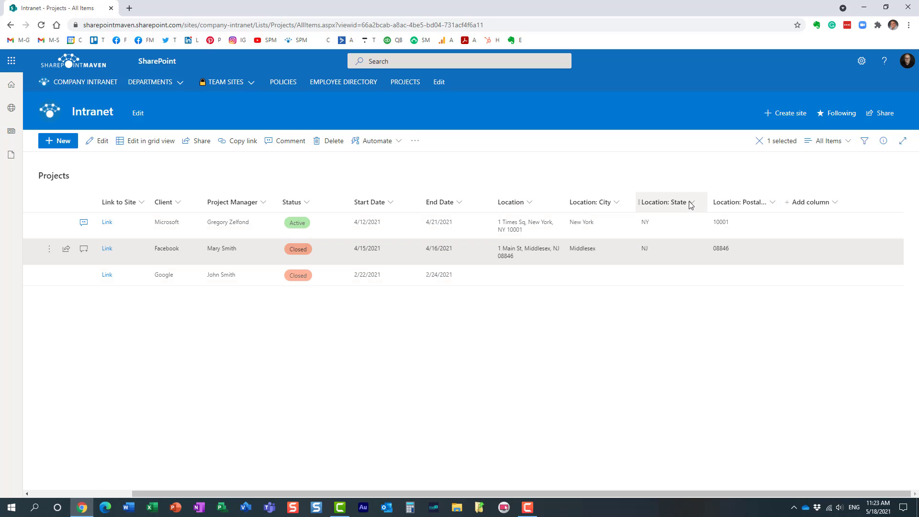
Group the Projects list by Location: State into Unassigned, NJ and NY groups
left_click(692, 202)
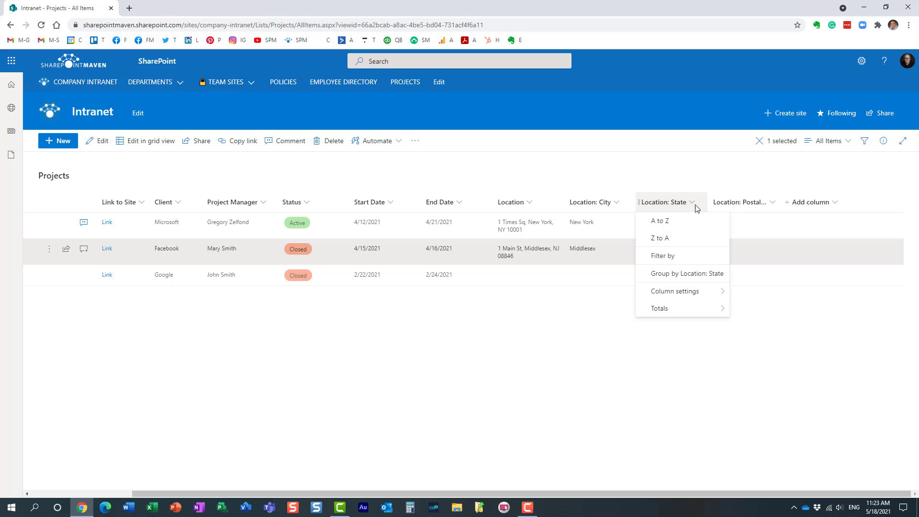
left_click(688, 273)
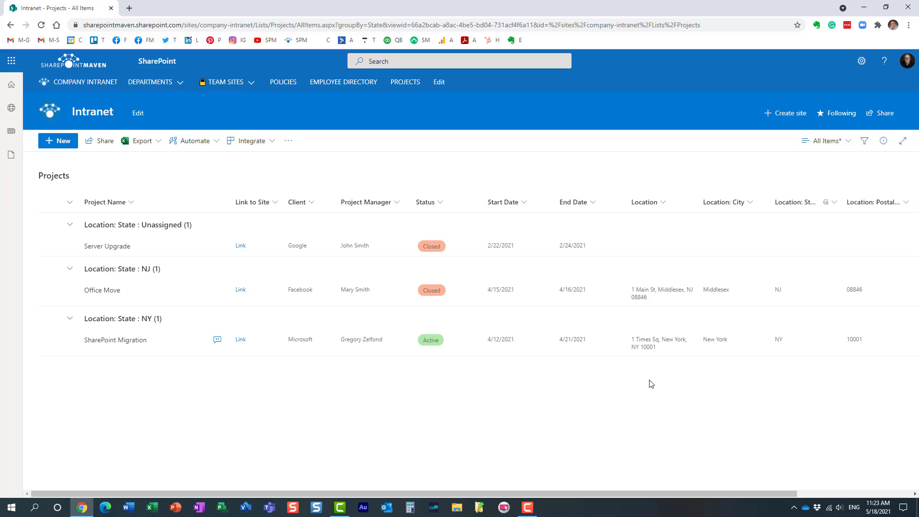
mouse_move(604, 430)
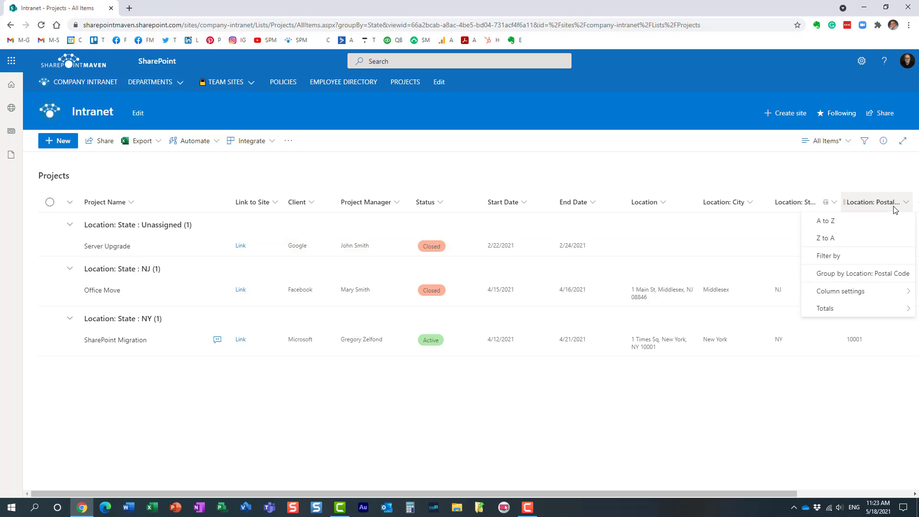
mouse_move(880, 205)
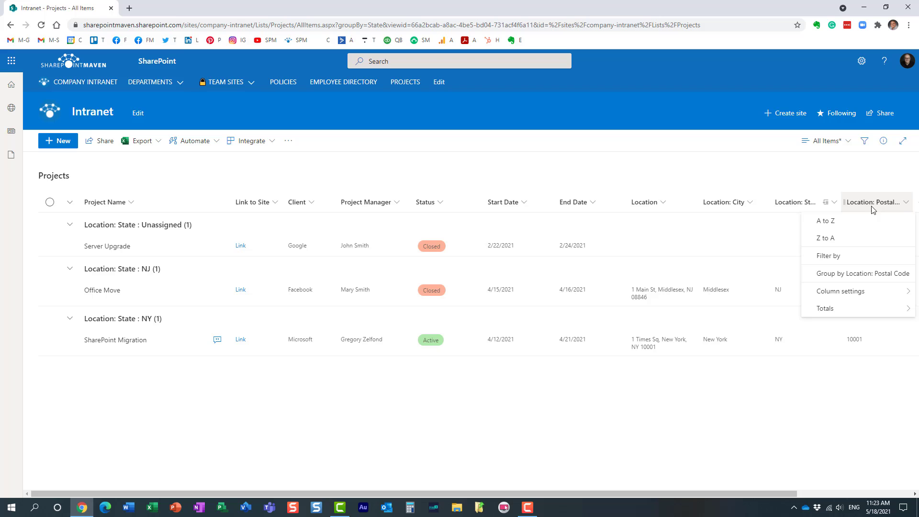
left_click(788, 179)
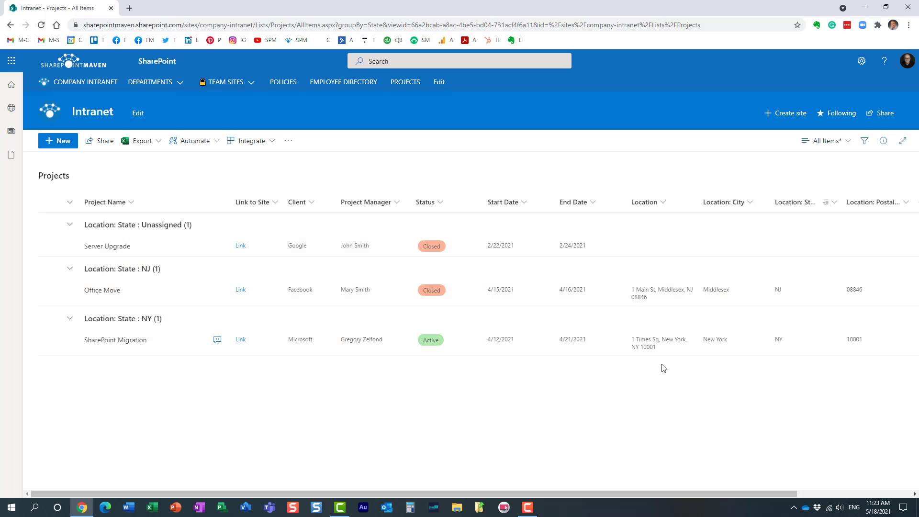
mouse_move(523, 407)
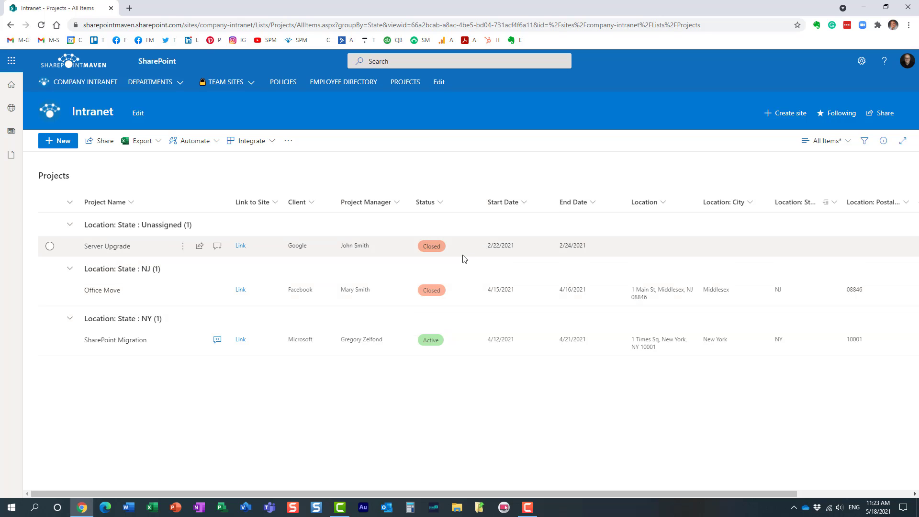
mouse_move(382, 97)
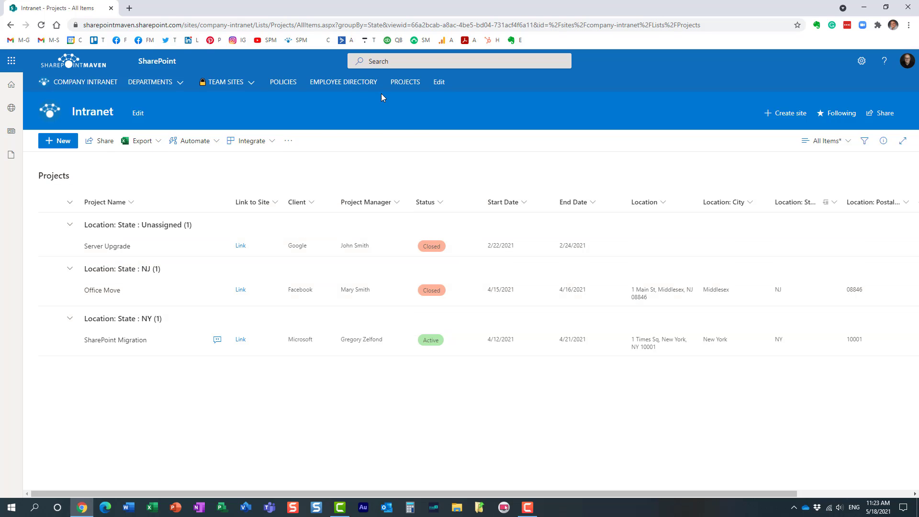
Navigate to the Policies library and bring up its Add column type menu
left_click(283, 81)
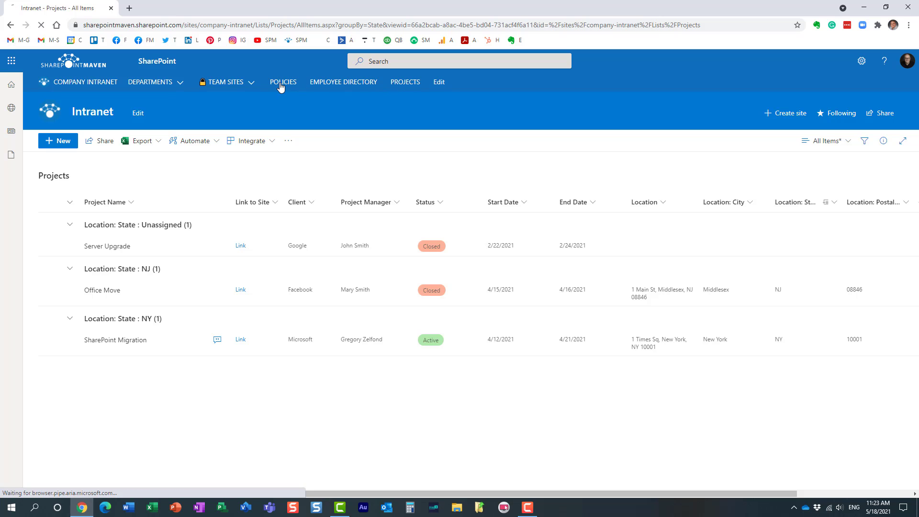
left_click(282, 81)
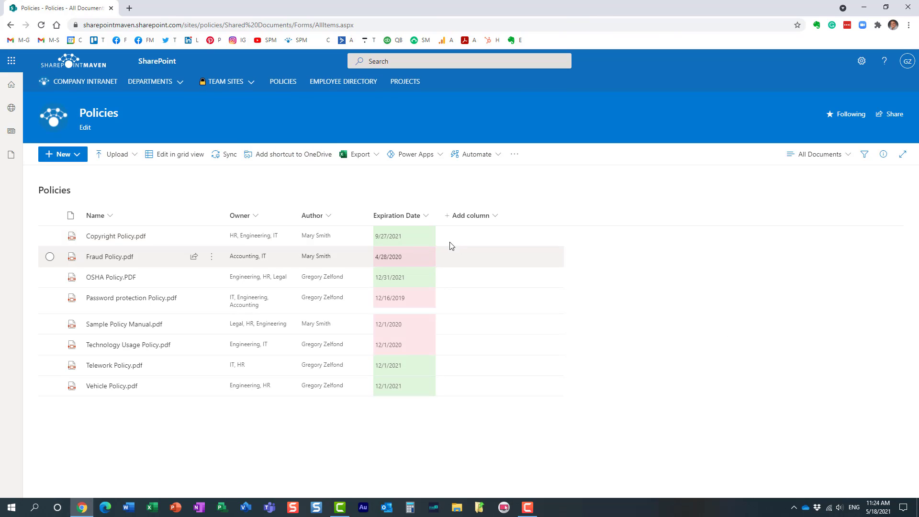
left_click(471, 216)
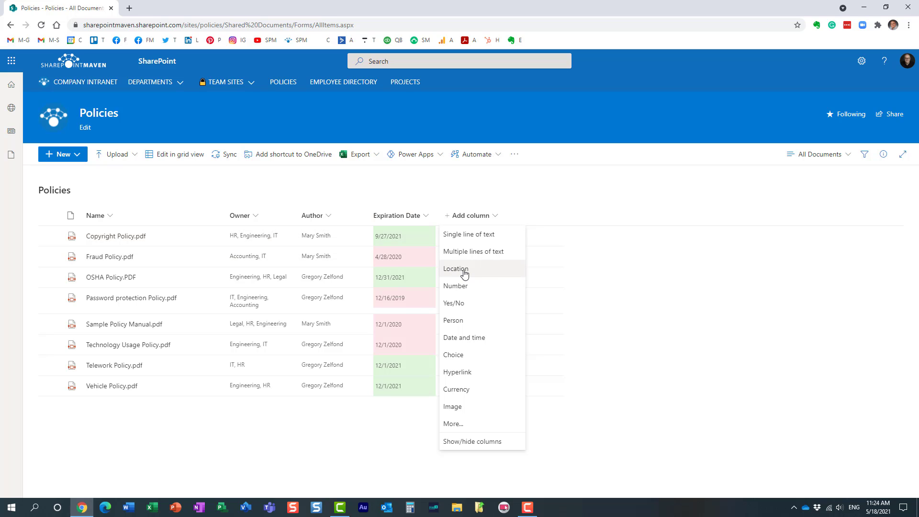
mouse_move(392, 191)
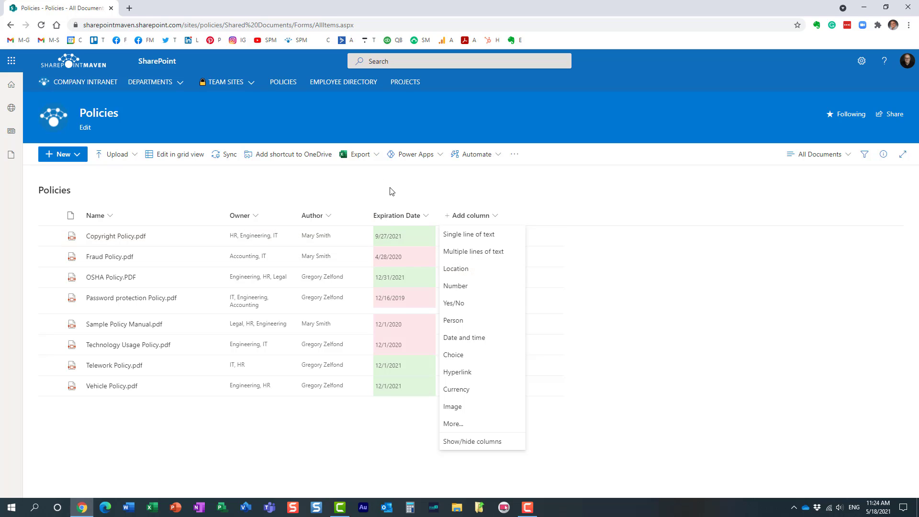